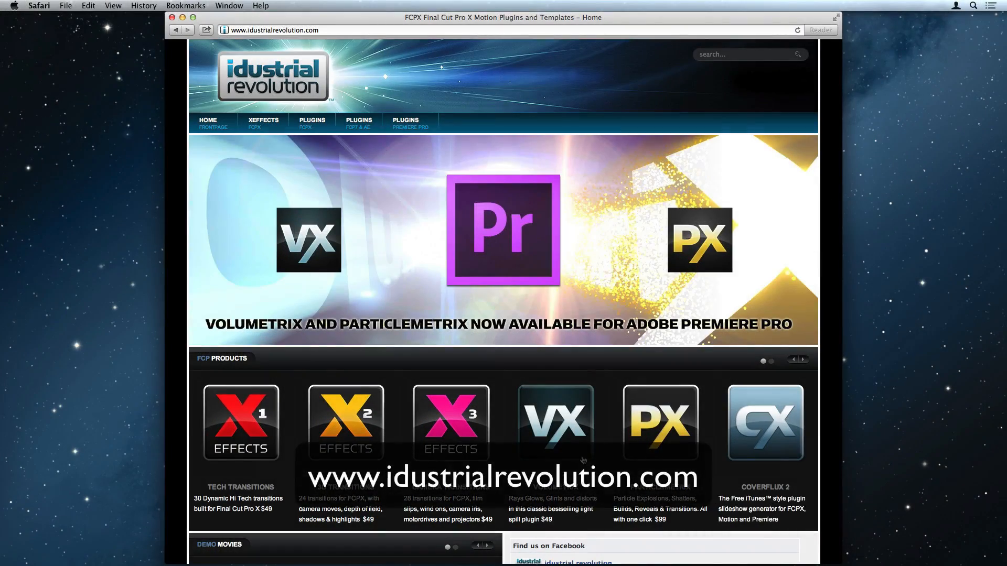
Step: Open the FxFactory catalog showing Volumetrix and ParticleMetrix as purchased
{"action": "left_click", "coordinate": [554, 421]}
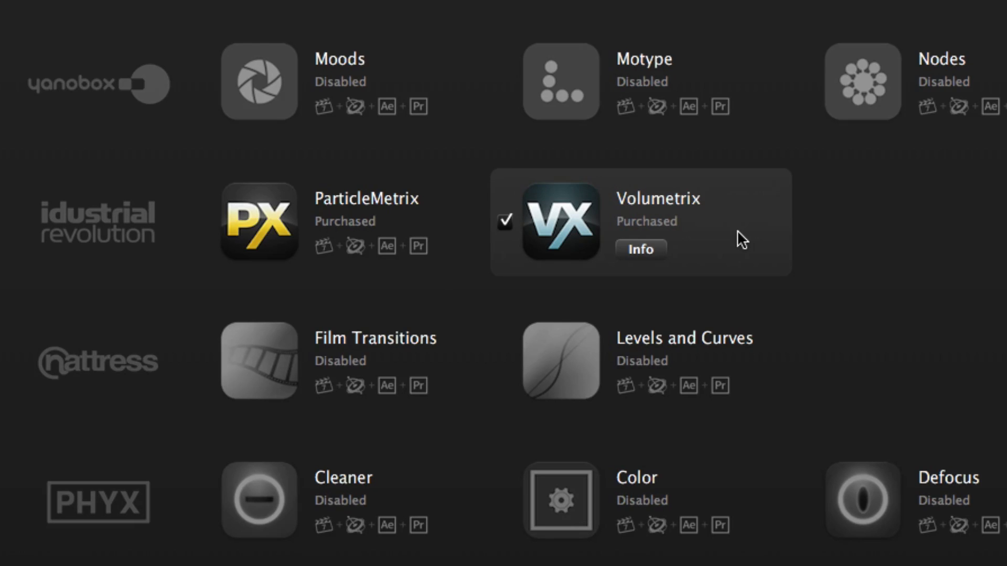
Step: Quit FxFactory and launch Premiere Pro with the VM PM Tutorial project
{"action": "left_click", "coordinate": [640, 249]}
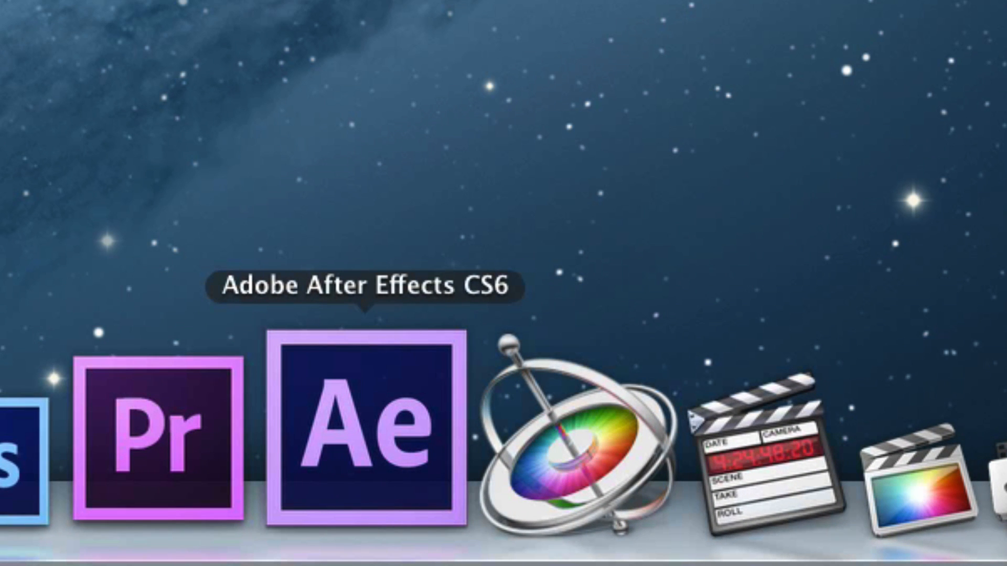
{"action": "mouse_move", "coordinate": [514, 411]}
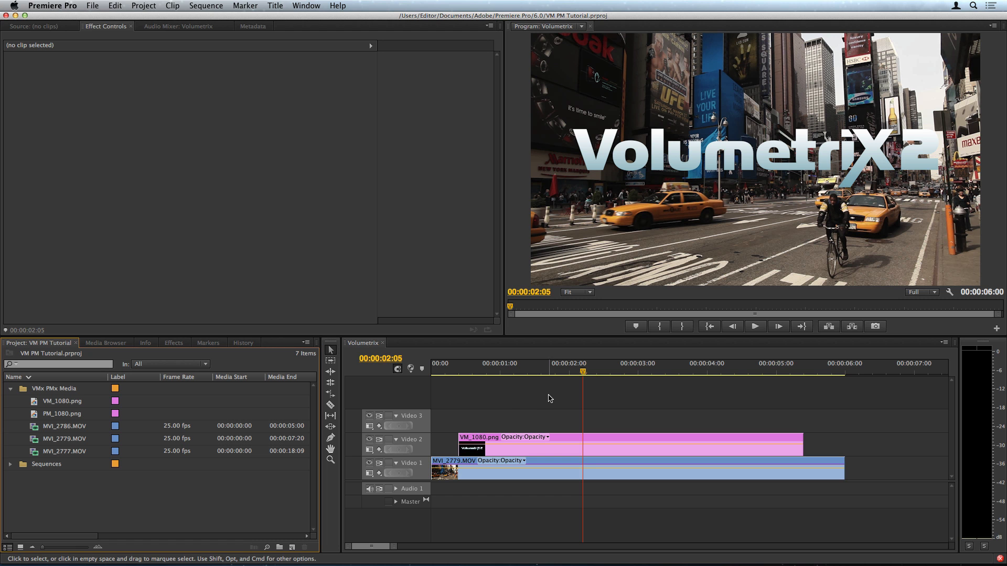
Step: Expand Video Effects and the idustrial revolution folder in the Effects panel
{"action": "left_click", "coordinate": [173, 342]}
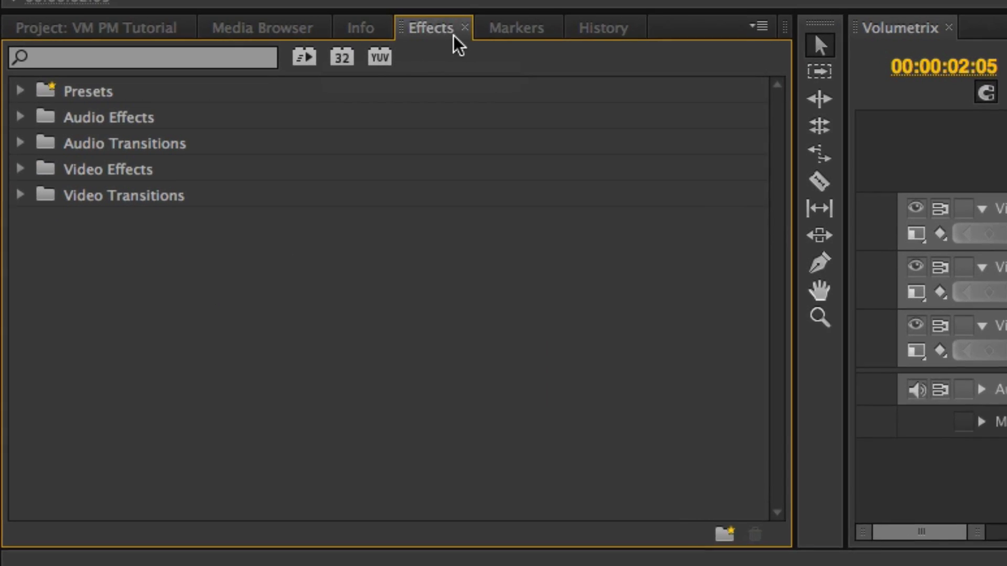
{"action": "left_click", "coordinate": [21, 168]}
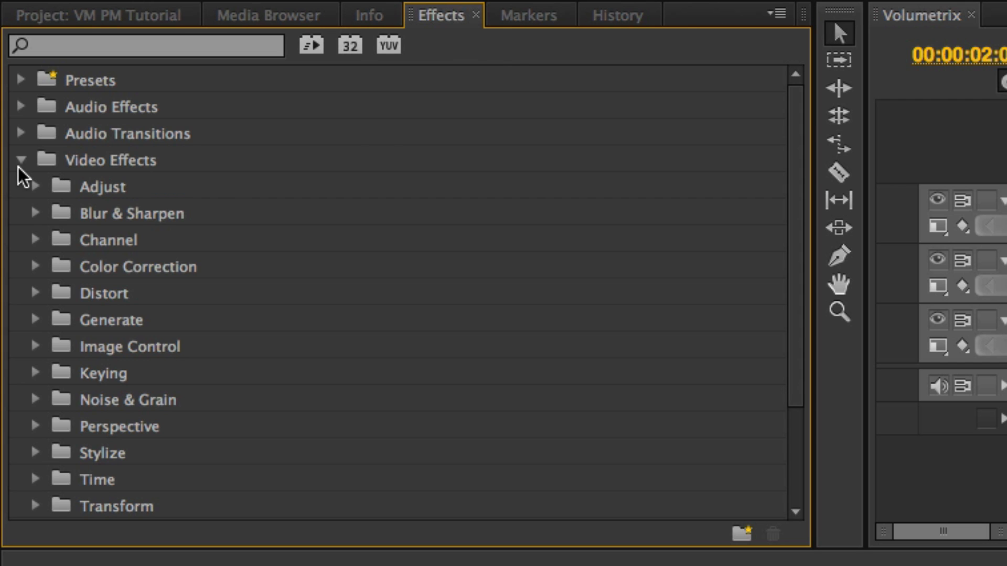
{"action": "scroll", "scroll_direction": "down", "scroll_amount": 3}
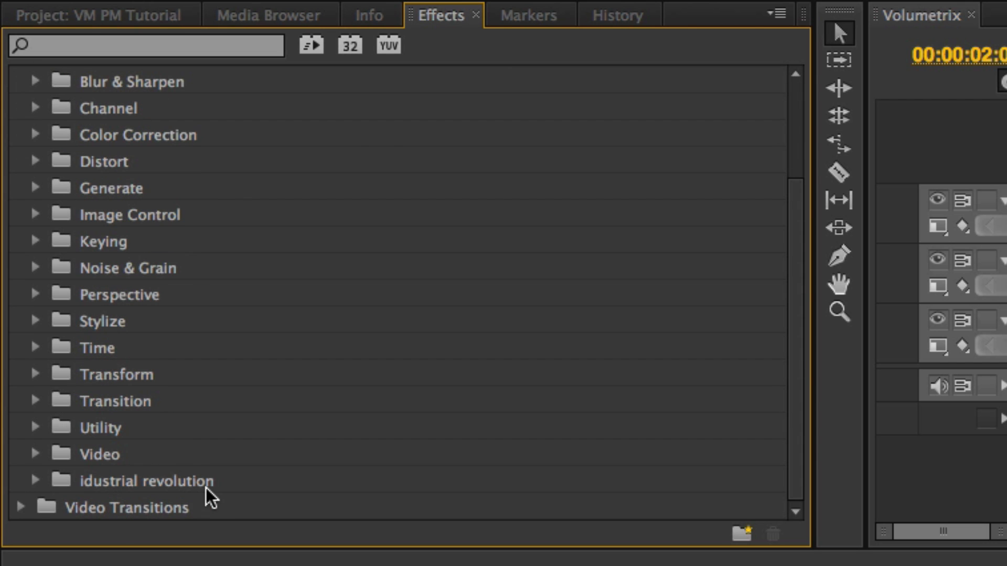
{"action": "left_click", "coordinate": [37, 481]}
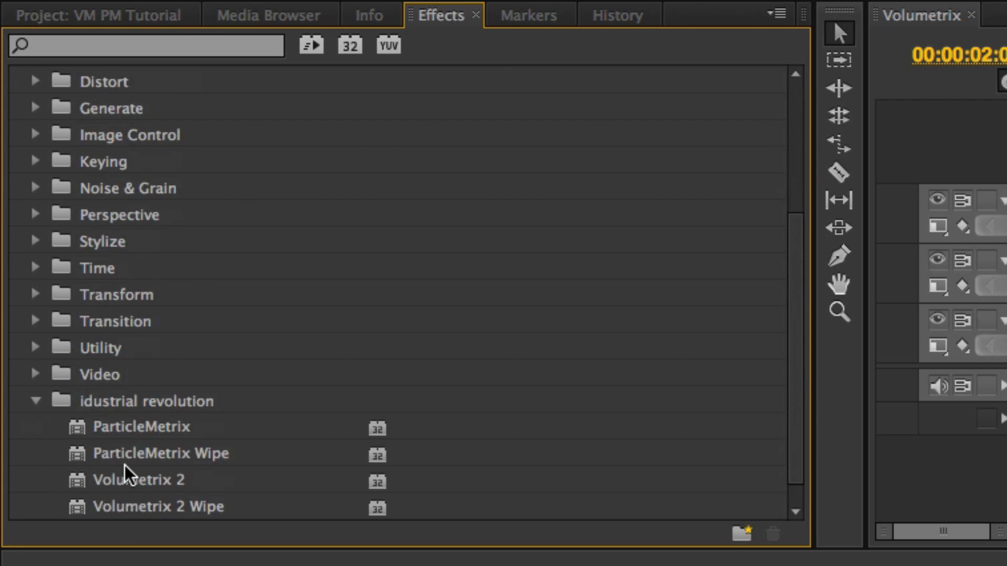
{"action": "scroll", "scroll_direction": "down", "scroll_amount": 3}
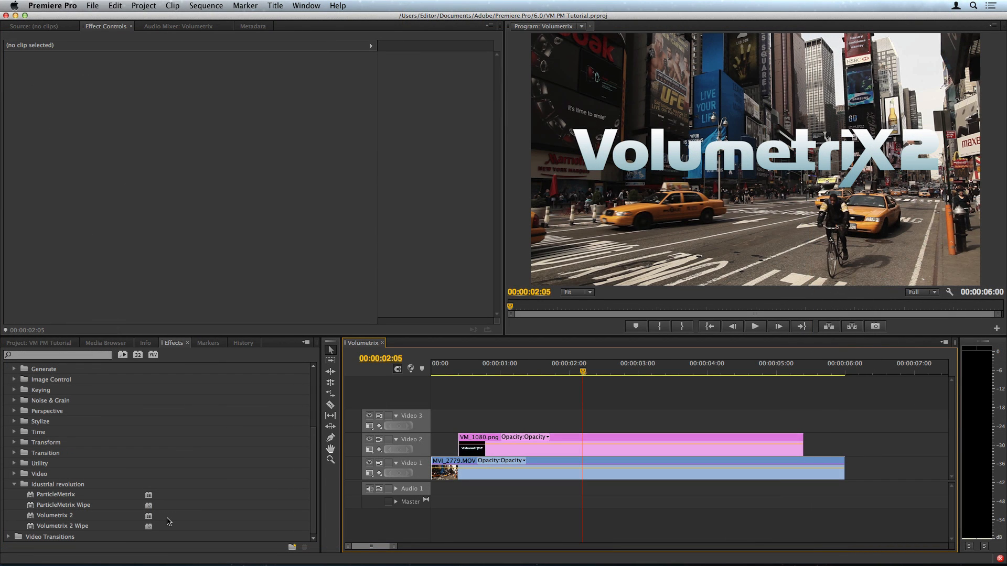
{"action": "mouse_move", "coordinate": [473, 510]}
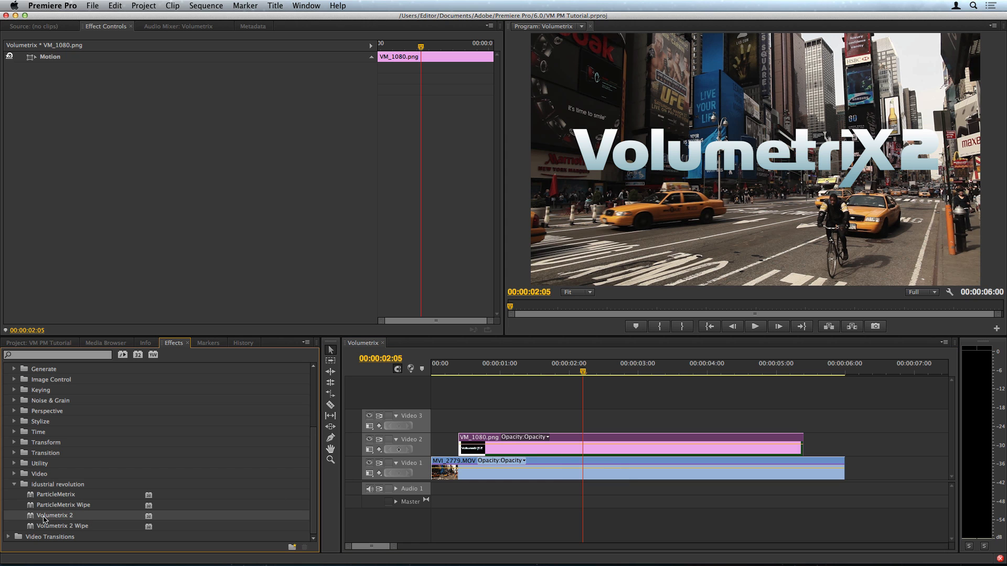
Step: Apply Volumetrix 2 to VM_1080.png with the Reveal Glint LtoR preset, then preview it
{"action": "double_click", "coordinate": [55, 515]}
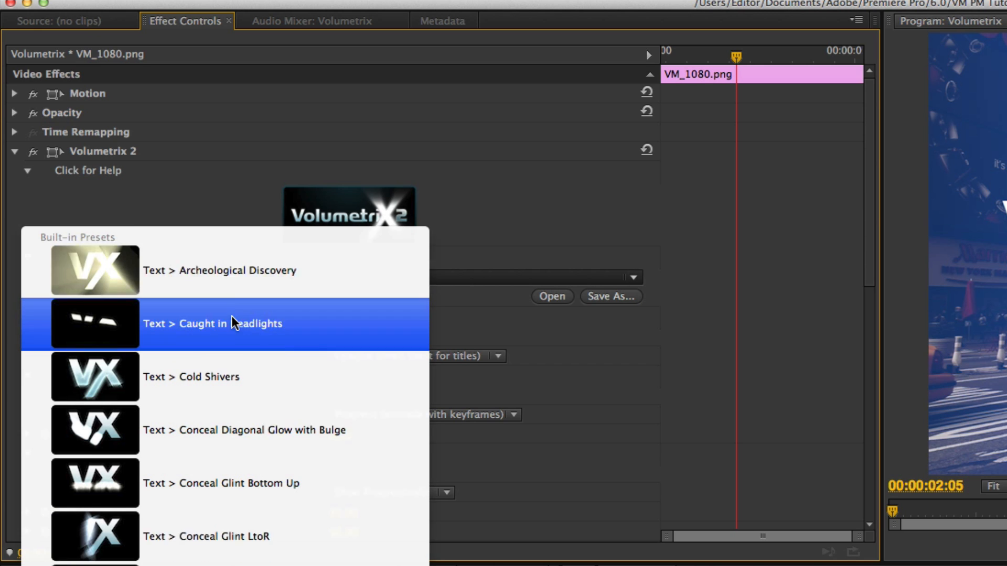
{"action": "scroll", "scroll_direction": "down", "scroll_amount": 3}
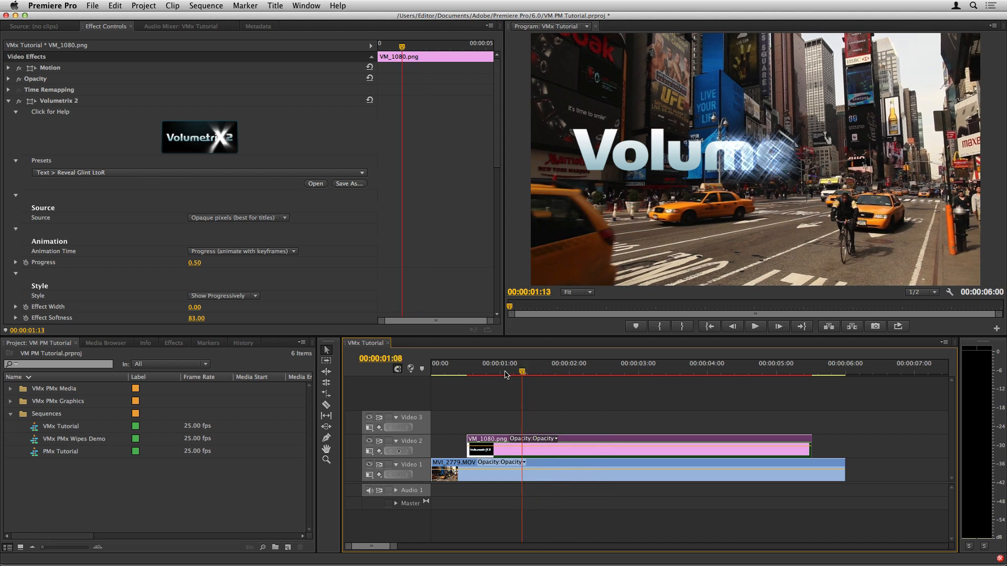
{"action": "left_click", "coordinate": [584, 372]}
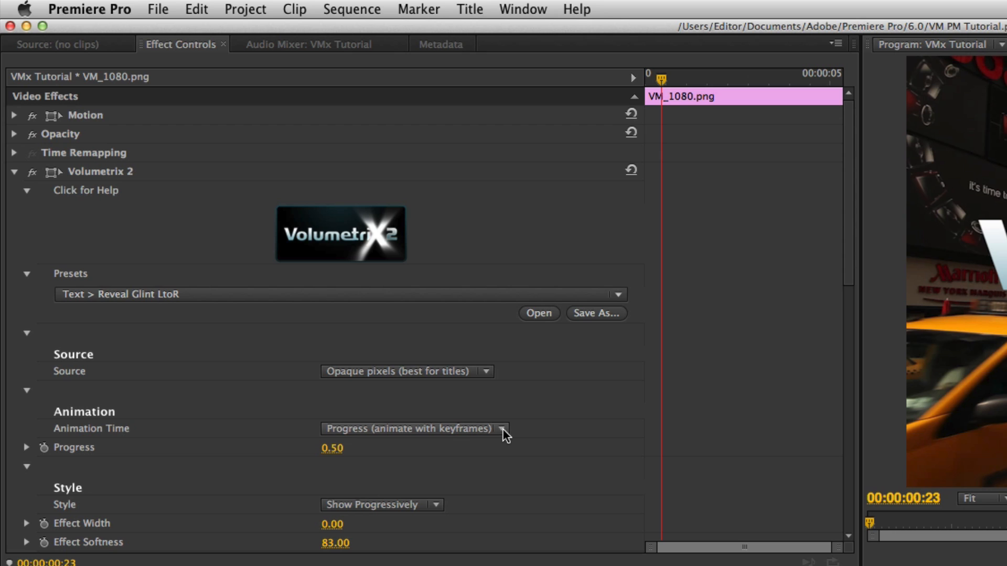
{"action": "mouse_move", "coordinate": [26, 455]}
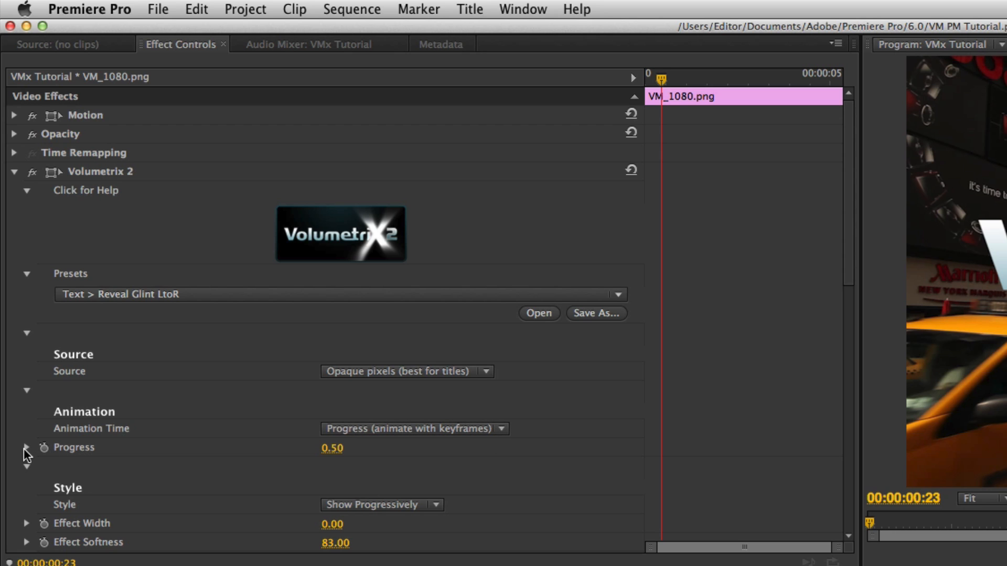
Step: Keyframe Progress 0 to 1, with Effect Width 50 and Softness 500
{"action": "left_click", "coordinate": [26, 448]}
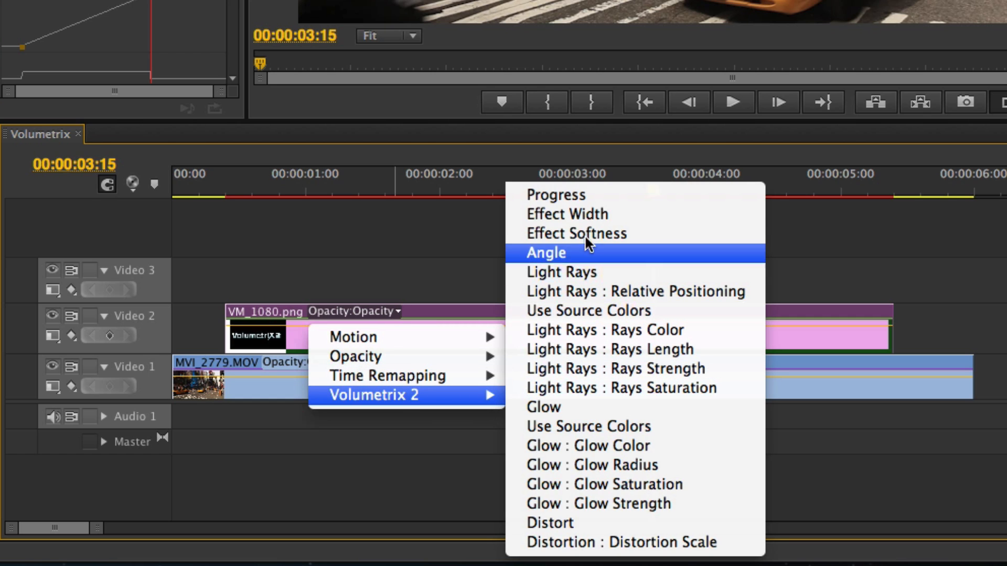
{"action": "left_click", "coordinate": [555, 195]}
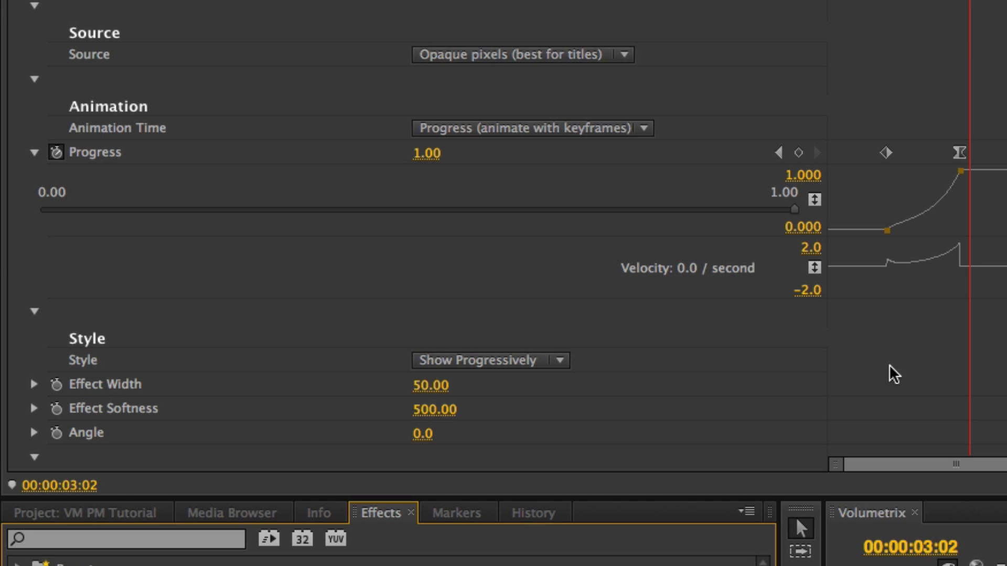
Step: Set Animation Time to Duration of the clip and Style to Hide Progressively
{"action": "left_click", "coordinate": [642, 128]}
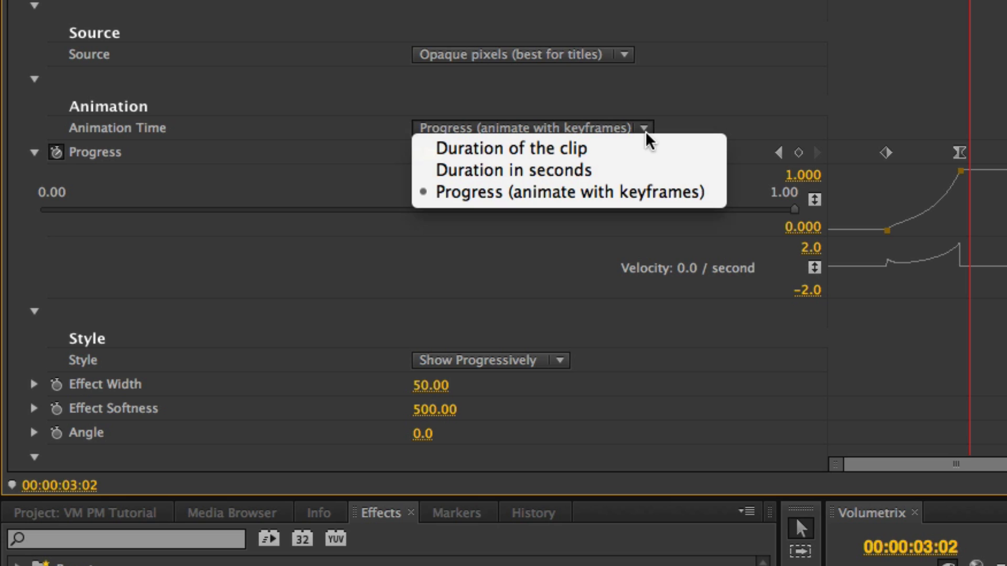
{"action": "mouse_move", "coordinate": [649, 179]}
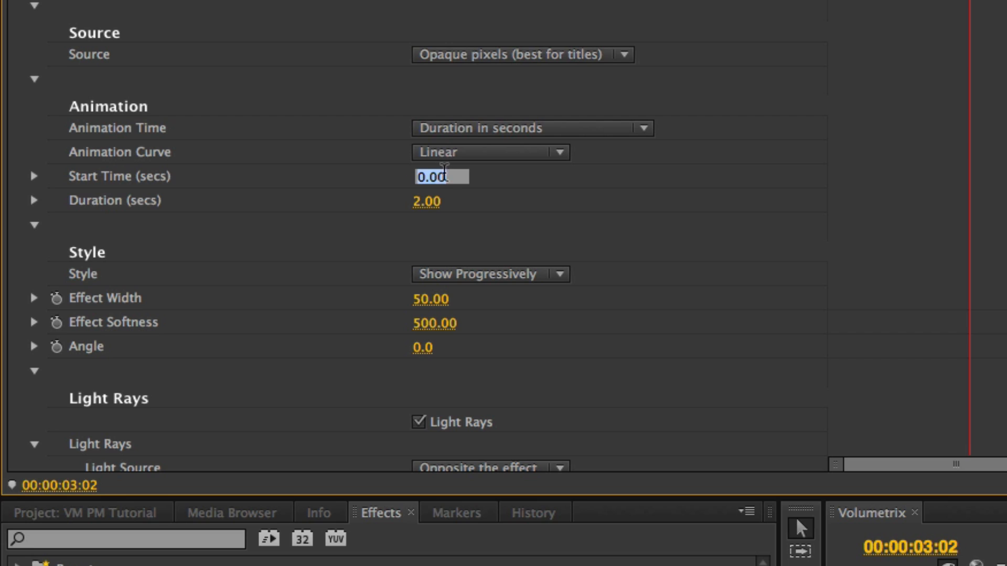
{"action": "type", "text": "1.00"}
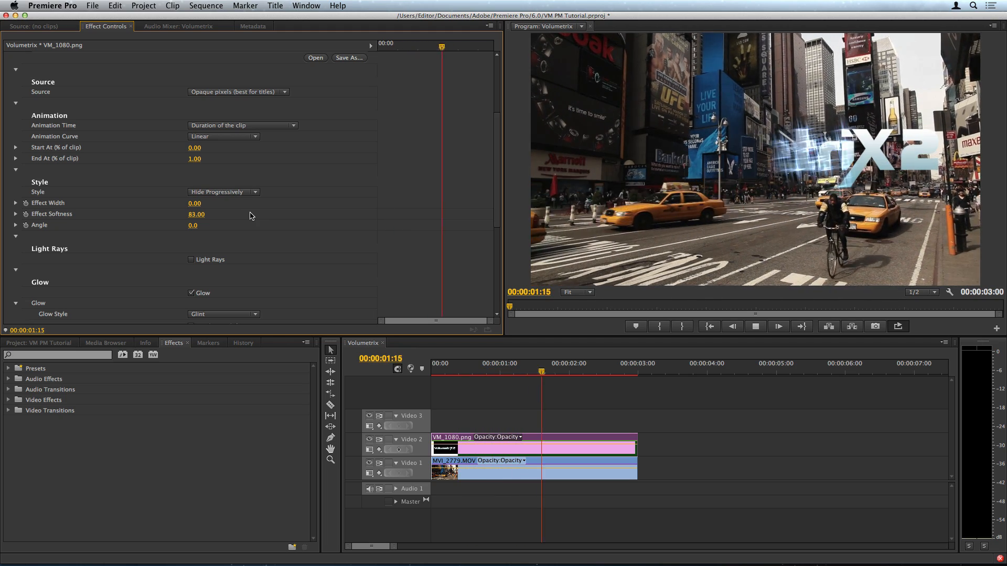
Step: Try Show Always and other styles; set reveal to start at 1 s for 2 s
{"action": "left_click", "coordinate": [255, 192]}
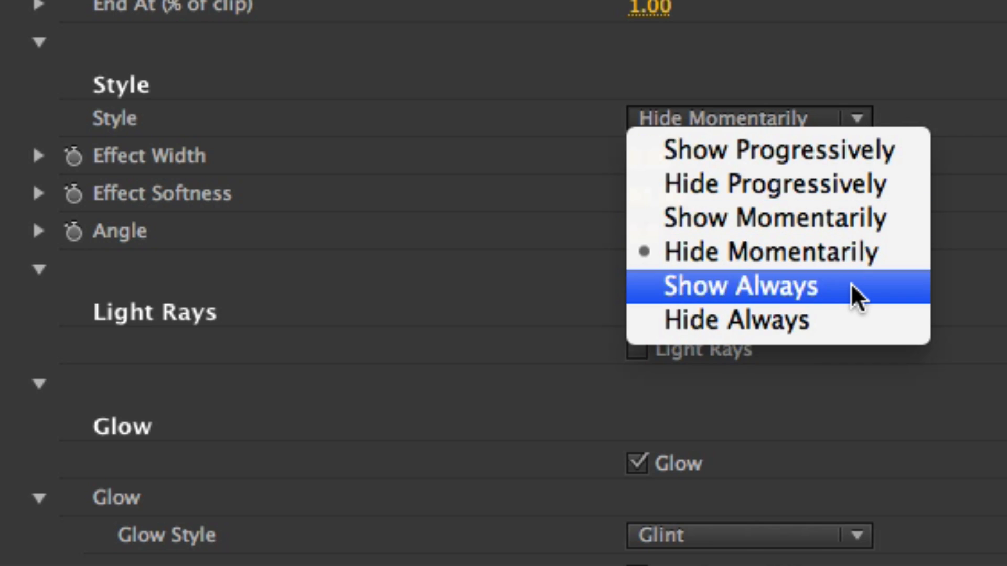
{"action": "left_click", "coordinate": [738, 286]}
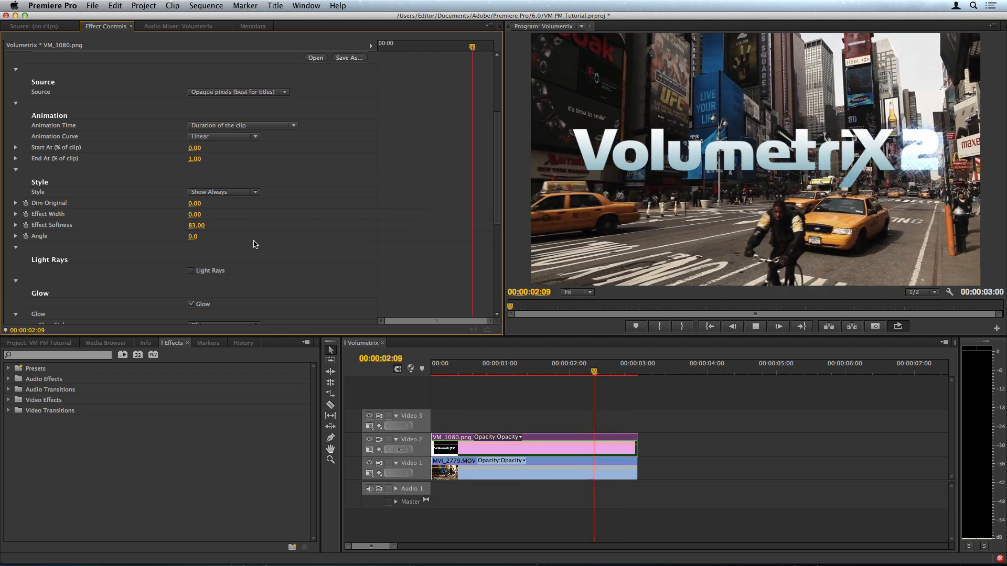
{"action": "left_click", "coordinate": [522, 371]}
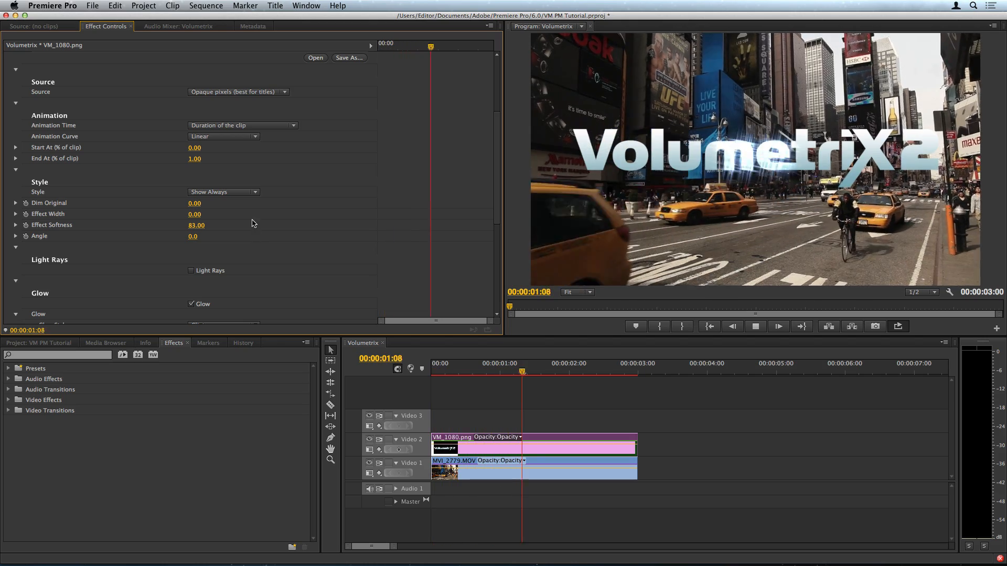
{"action": "left_click", "coordinate": [223, 191]}
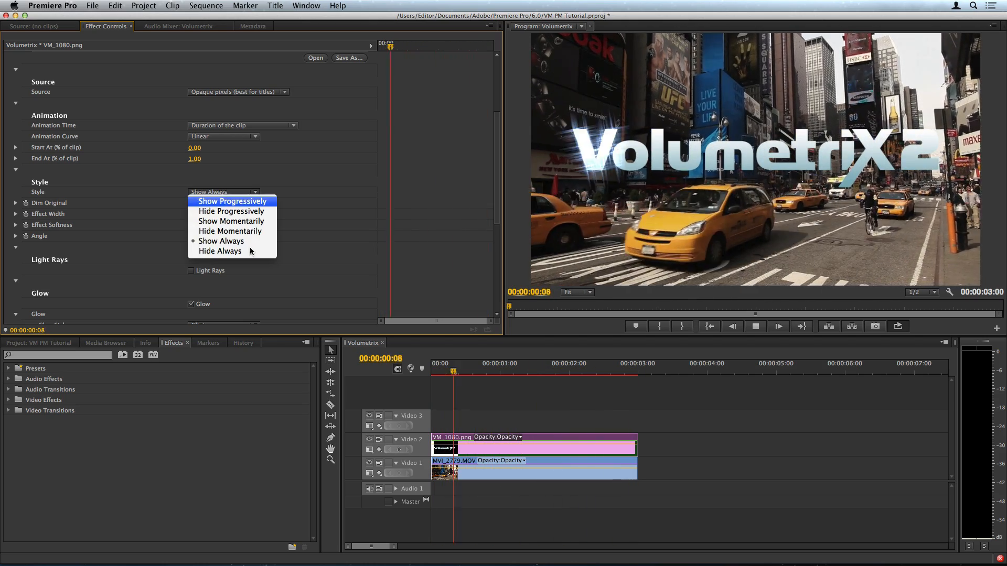
{"action": "left_click", "coordinate": [219, 251]}
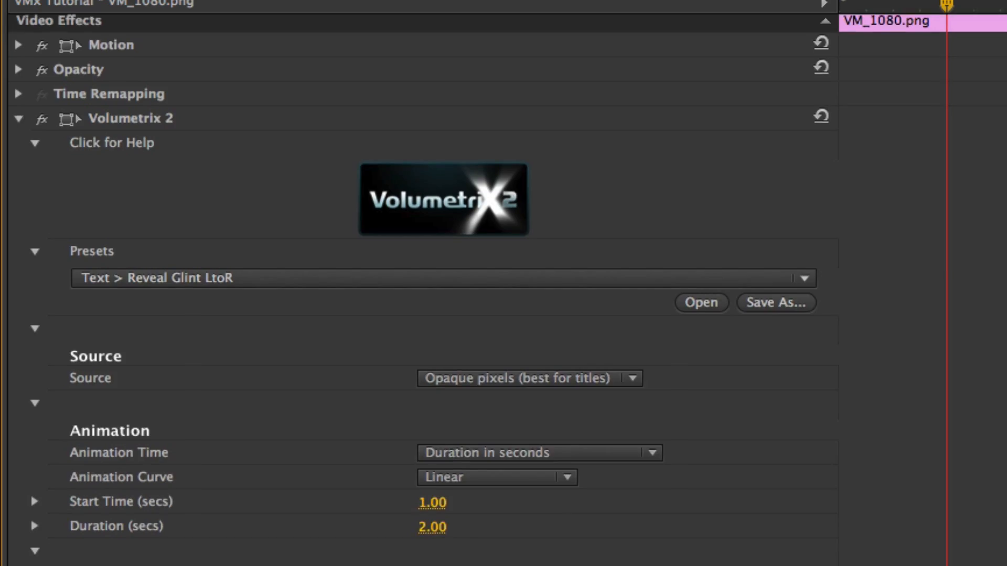
Step: Enable yellow light rays cast from a fixed location on the Volumetrix title
{"action": "scroll", "scroll_direction": "down", "scroll_amount": 3}
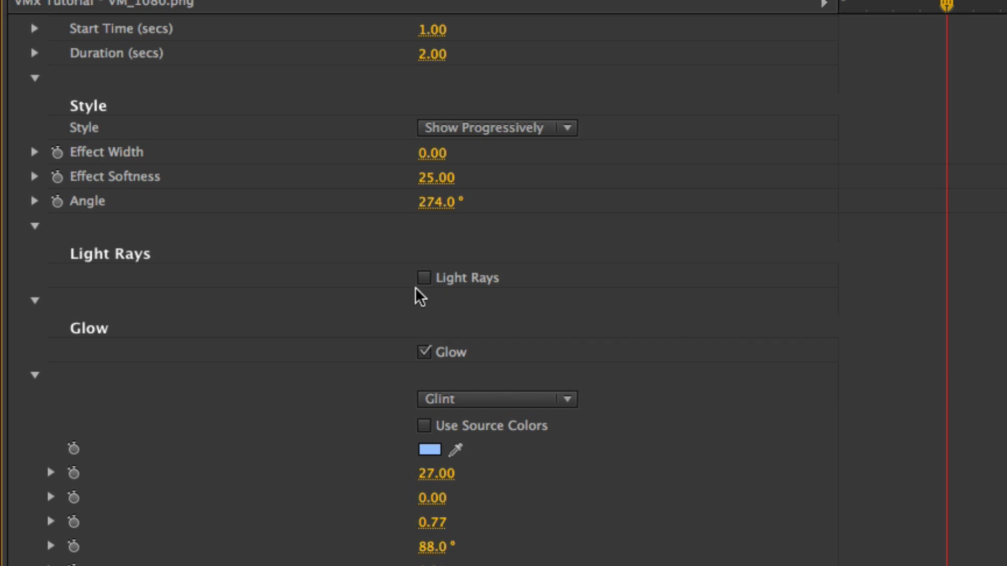
{"action": "left_click", "coordinate": [424, 278]}
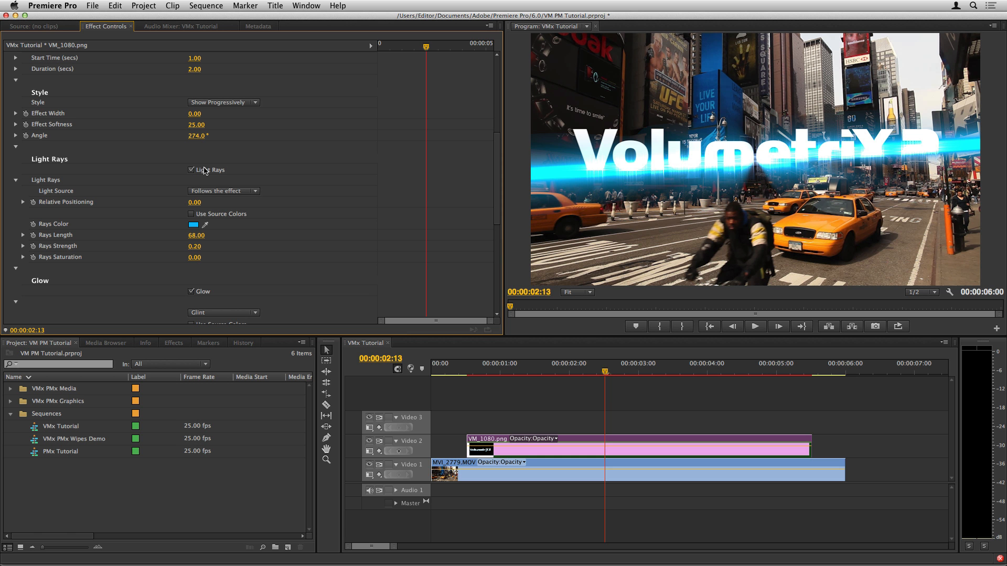
{"action": "left_click", "coordinate": [193, 225]}
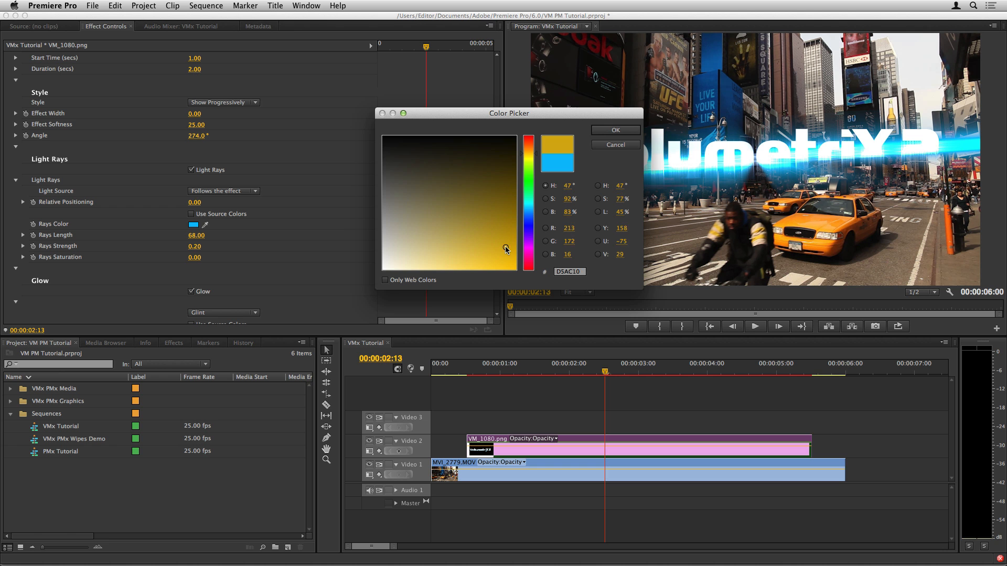
{"action": "left_click", "coordinate": [613, 130]}
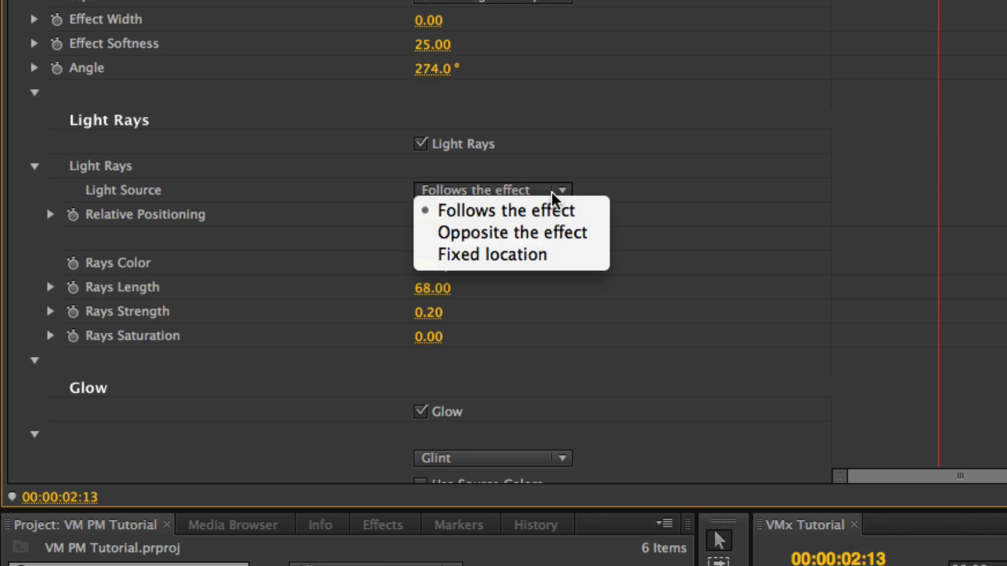
{"action": "left_click", "coordinate": [491, 255]}
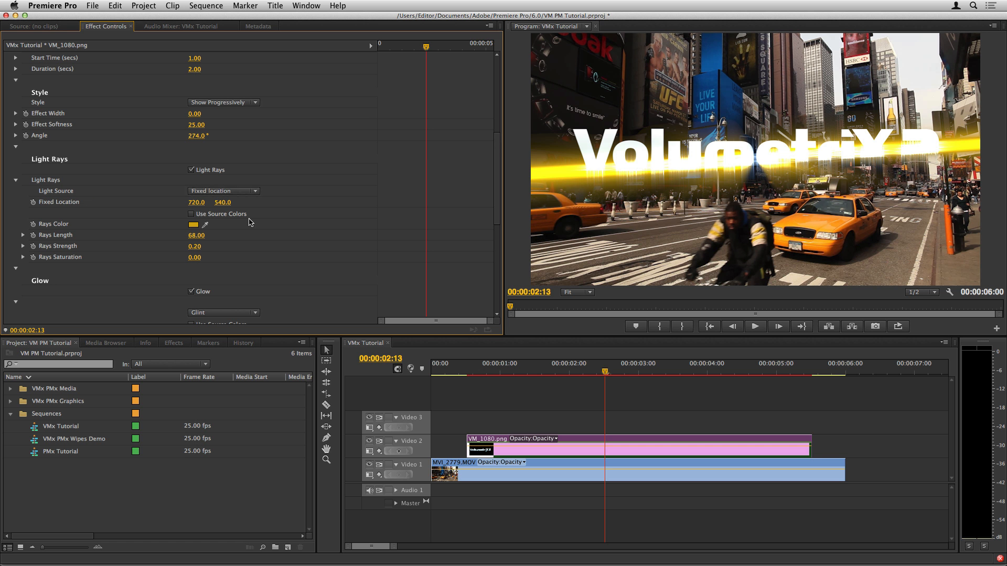
{"action": "left_click_drag", "start_coordinate": [222, 203], "coordinate": [223, 229]}
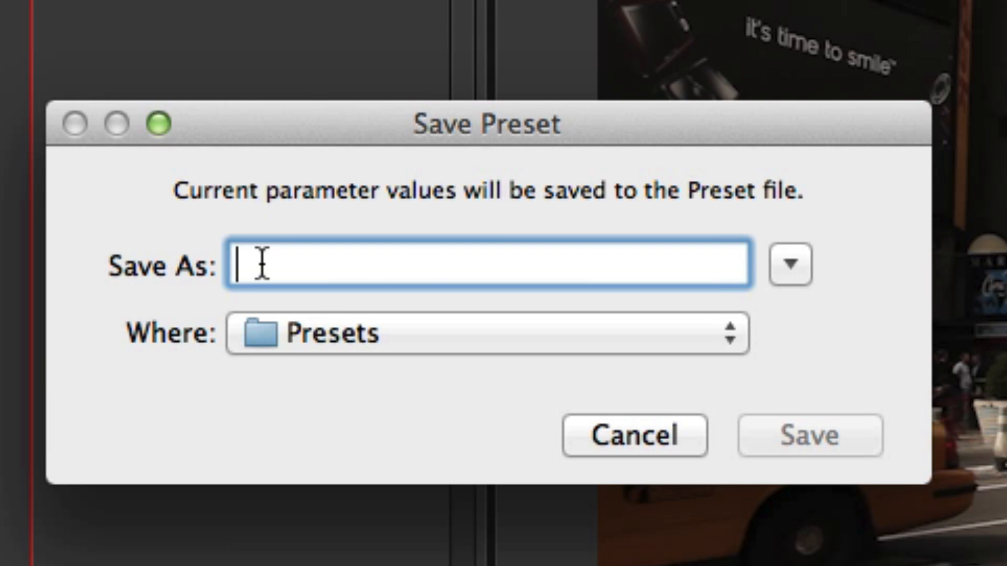
Step: Save the effect settings as a preset named 'My Preset'
{"action": "type", "text": "My Pres"}
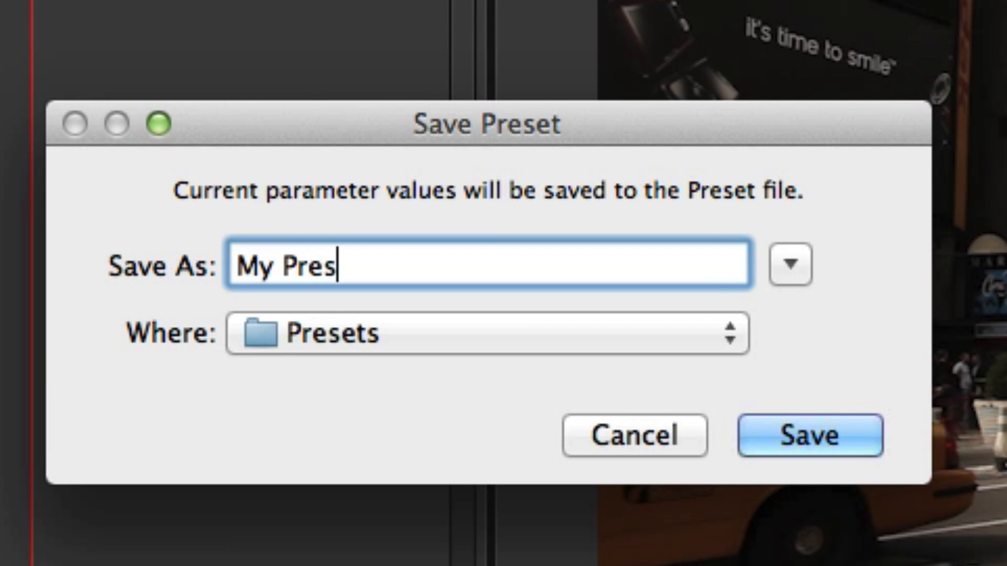
{"action": "type", "text": "et"}
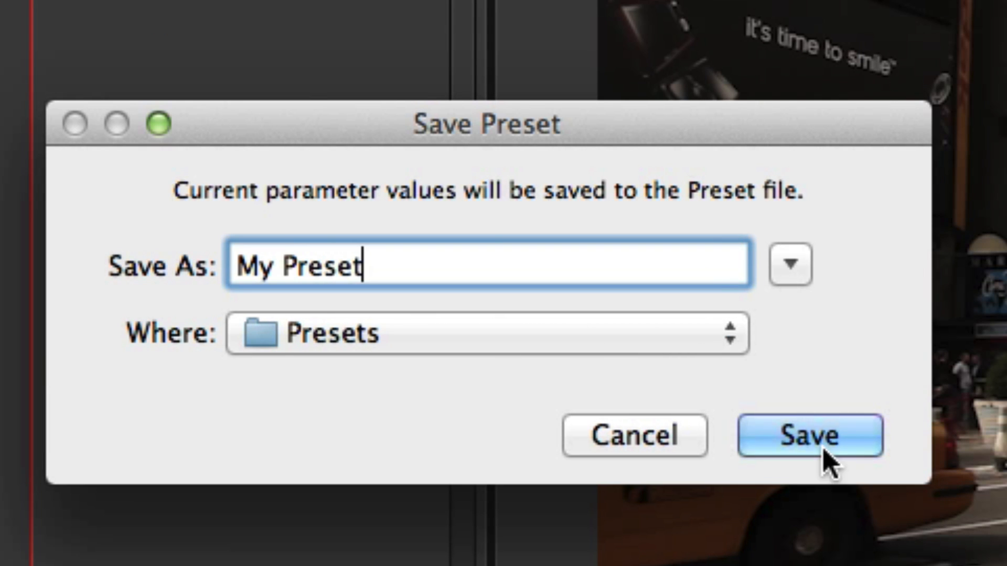
{"action": "left_click", "coordinate": [810, 436]}
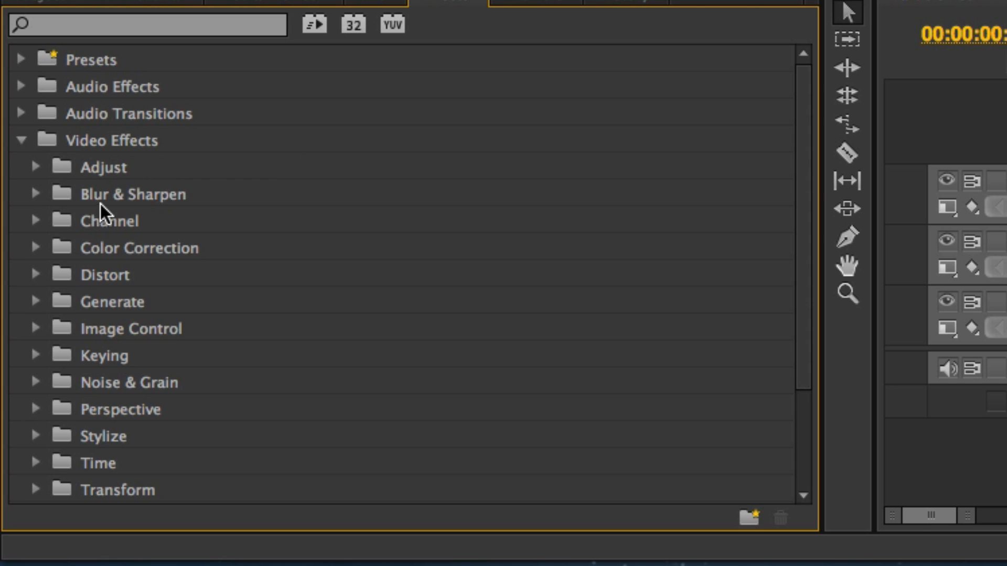
Step: Set ParticleMetrix Angle 270, Wipe Radius 0.05, Offset -0.09, Time Scale 1.26
{"action": "scroll", "scroll_direction": "down", "scroll_amount": 3}
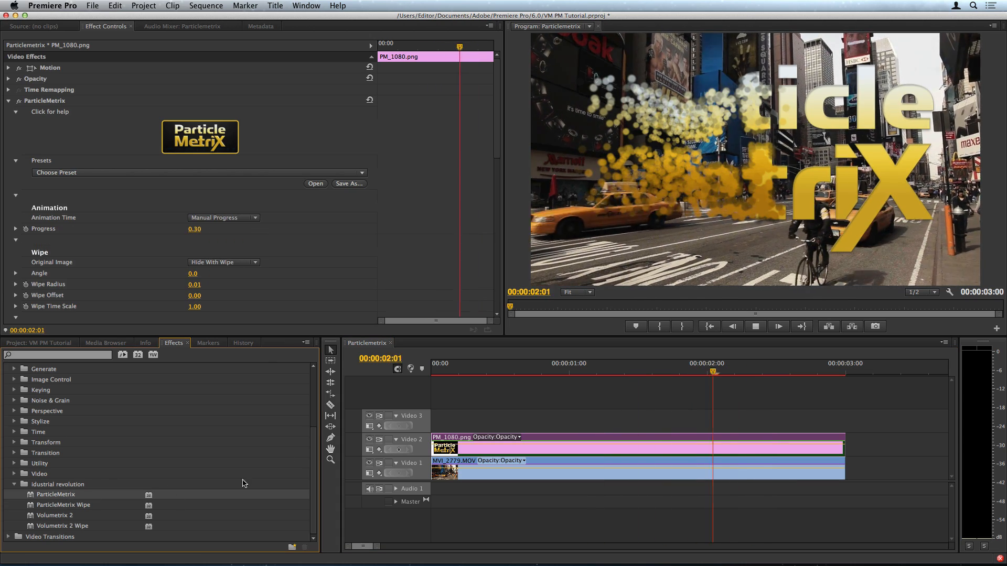
{"action": "left_click", "coordinate": [199, 172]}
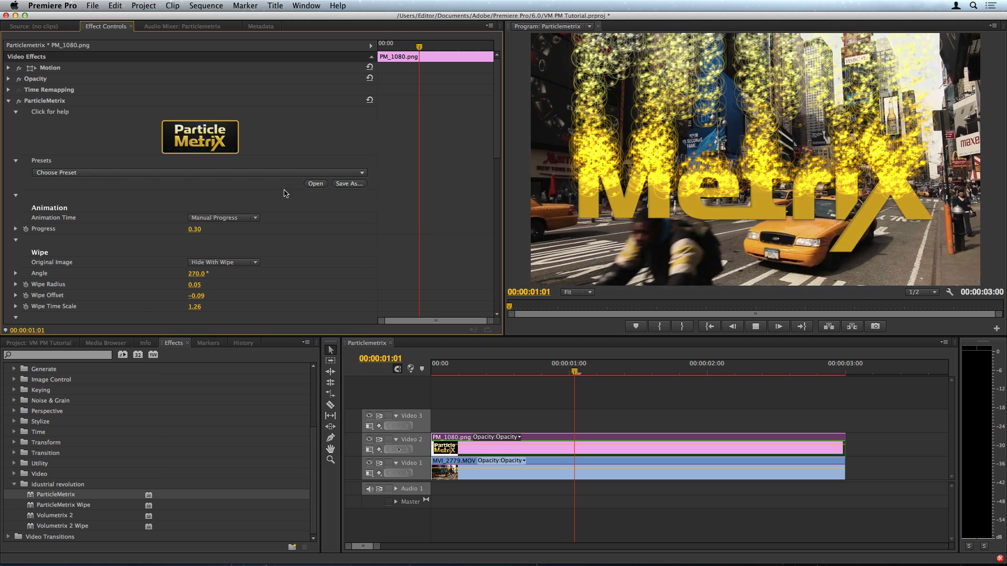
Step: Time the ParticleMetrix animation to the clip's duration and set Original Image to Reveal With Wipe
{"action": "left_click", "coordinate": [223, 217]}
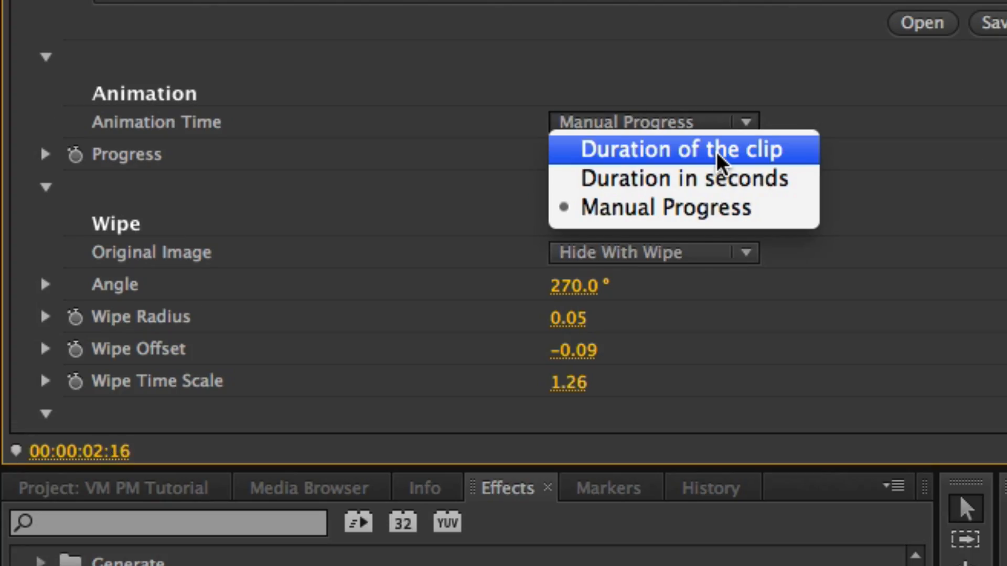
{"action": "left_click", "coordinate": [680, 149]}
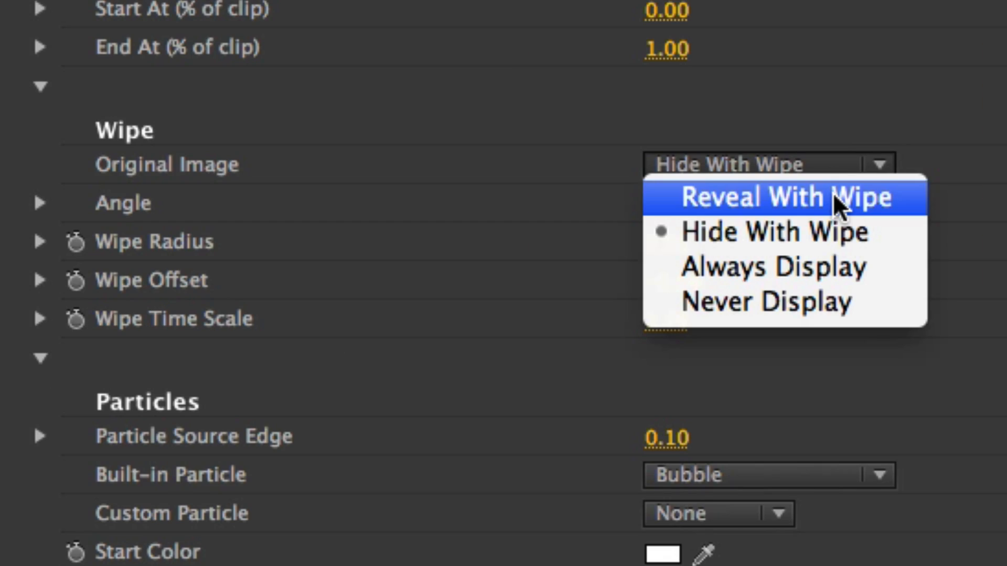
{"action": "left_click", "coordinate": [781, 197]}
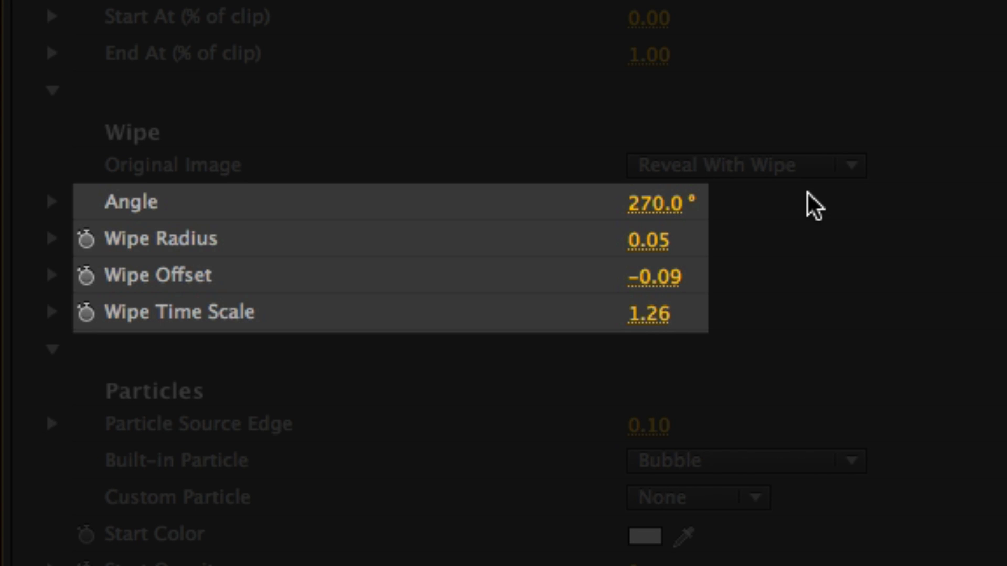
{"action": "left_click", "coordinate": [745, 460]}
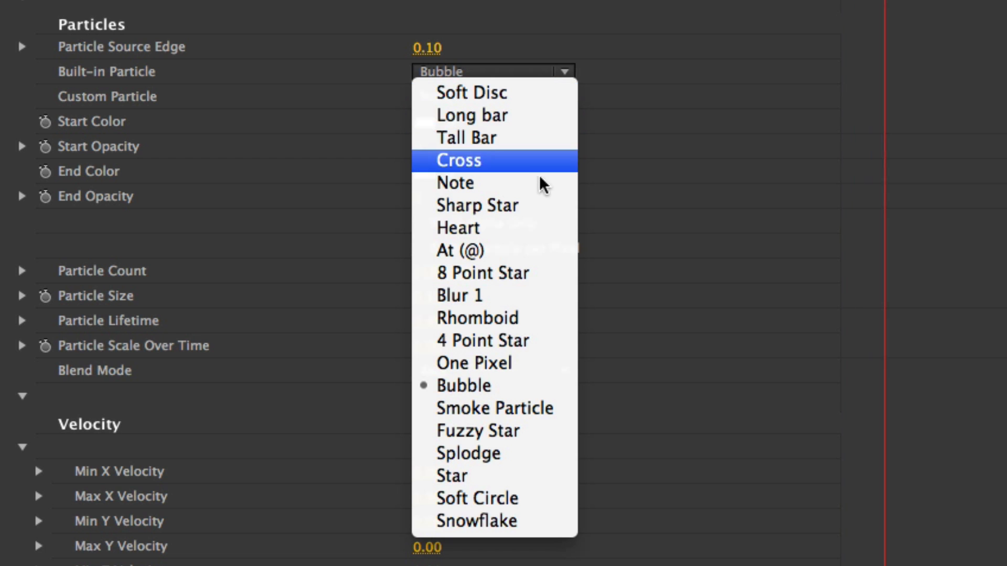
Step: Try the Heart particle shape, then switch to Smoke Particle with a yellow start colour
{"action": "left_click", "coordinate": [457, 227]}
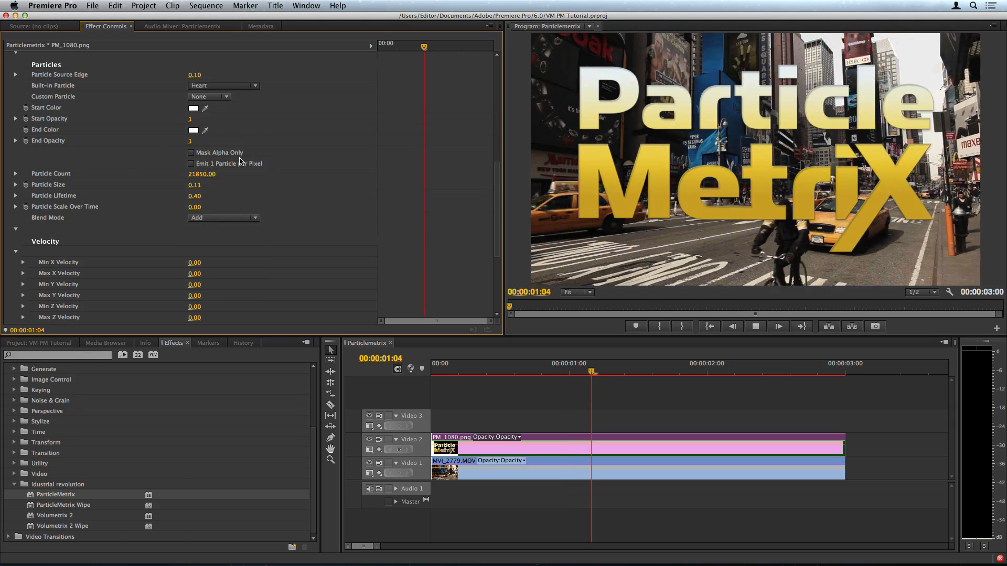
{"action": "left_click", "coordinate": [223, 85]}
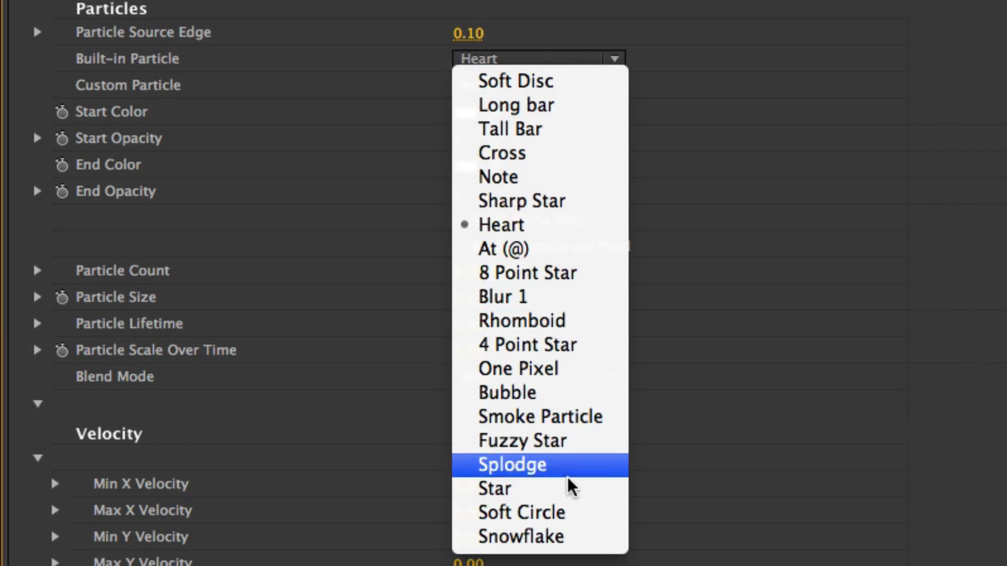
{"action": "left_click", "coordinate": [494, 488]}
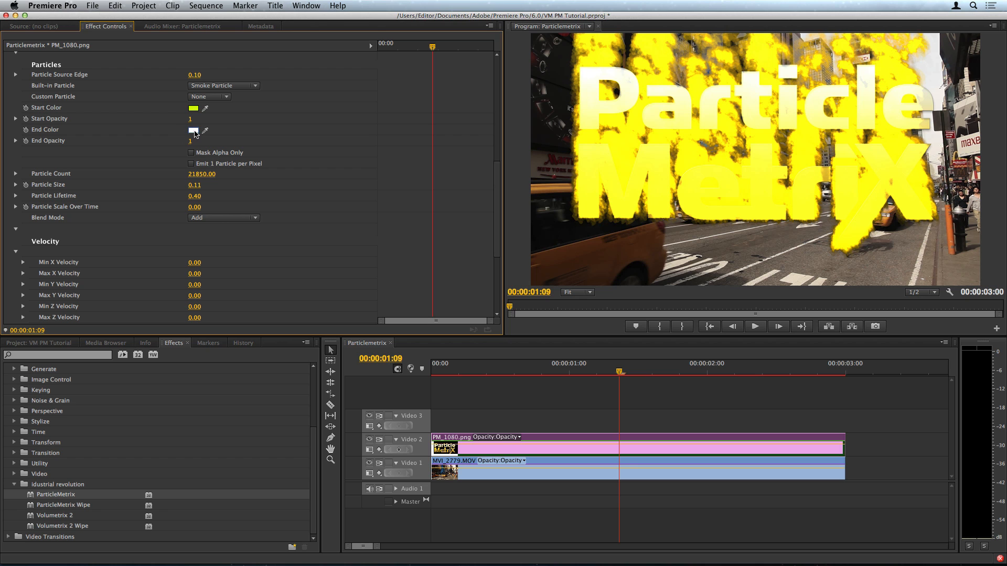
Step: Set the particle end colour to red and the start colour to orange (C9700F)
{"action": "left_click", "coordinate": [194, 131]}
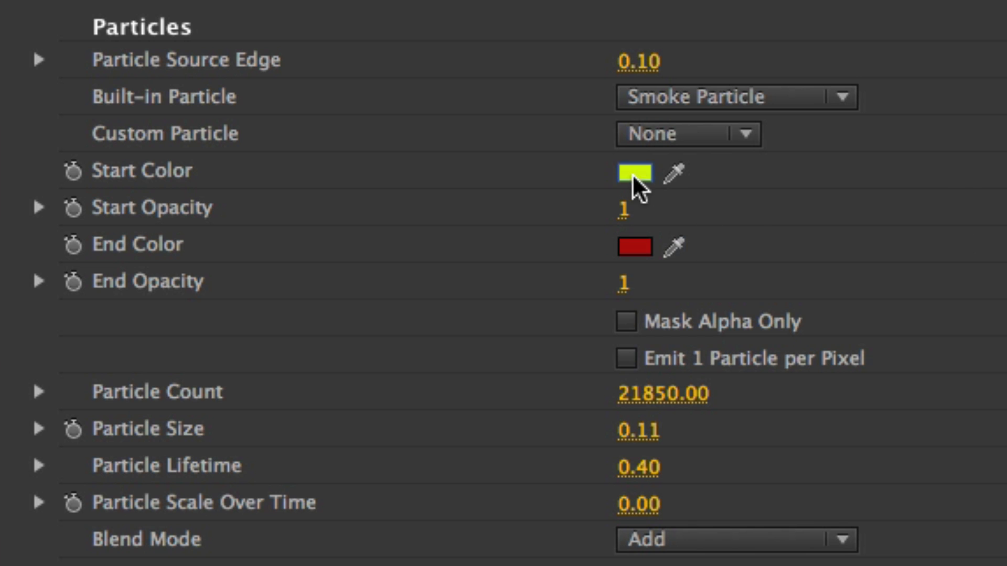
{"action": "left_click", "coordinate": [633, 172]}
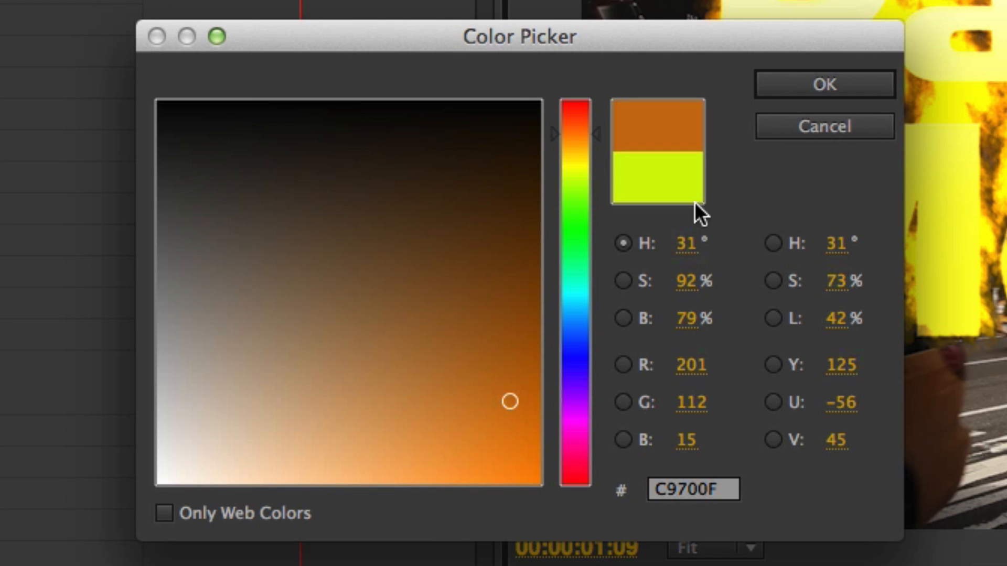
{"action": "left_click", "coordinate": [824, 83]}
{"action": "type", "text": "11"}
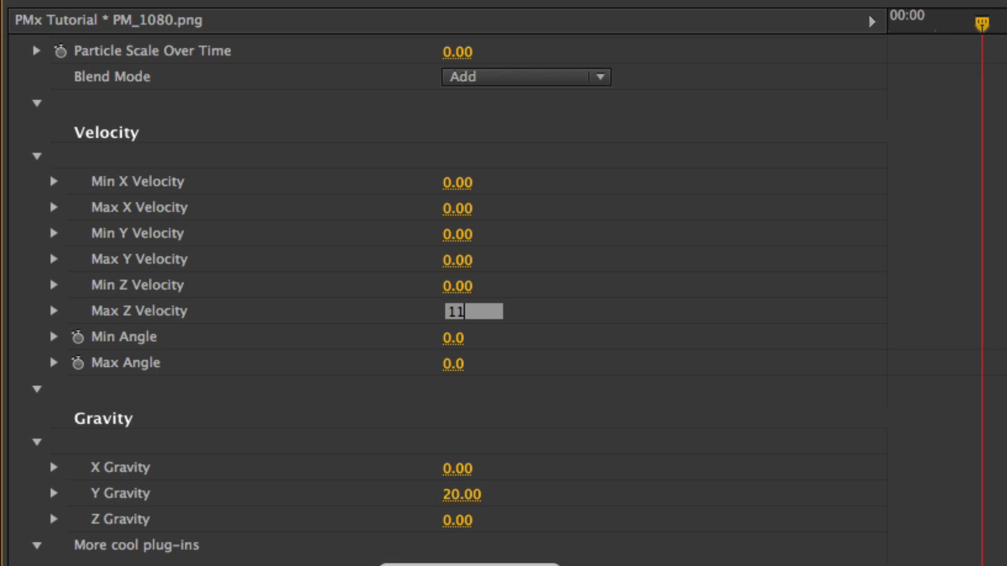
Step: Confirm a Max Z Velocity of 11 for the particles
{"action": "key", "text": "Return"}
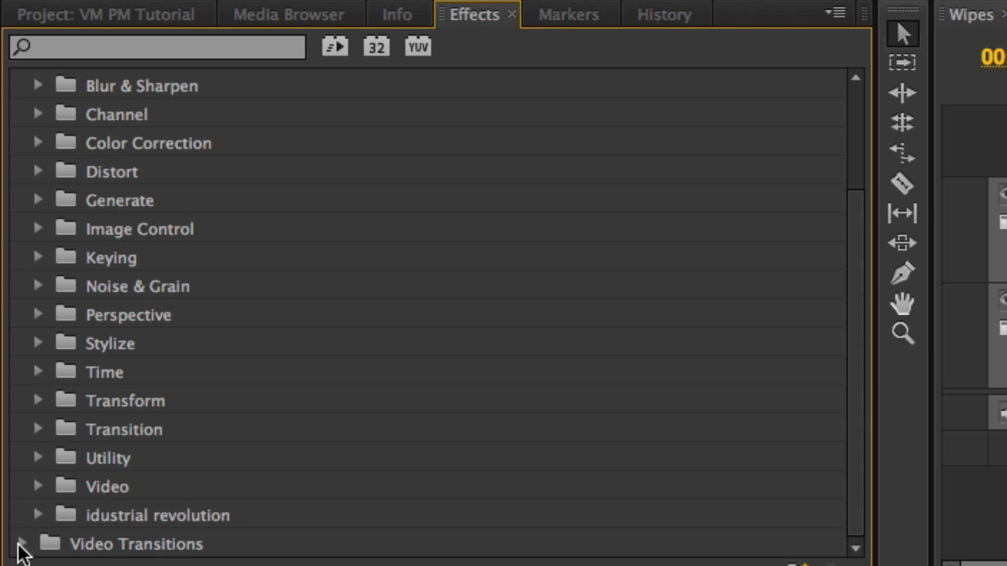
Step: Expand the Video Transitions folder in the Effects panel
{"action": "left_click", "coordinate": [37, 515]}
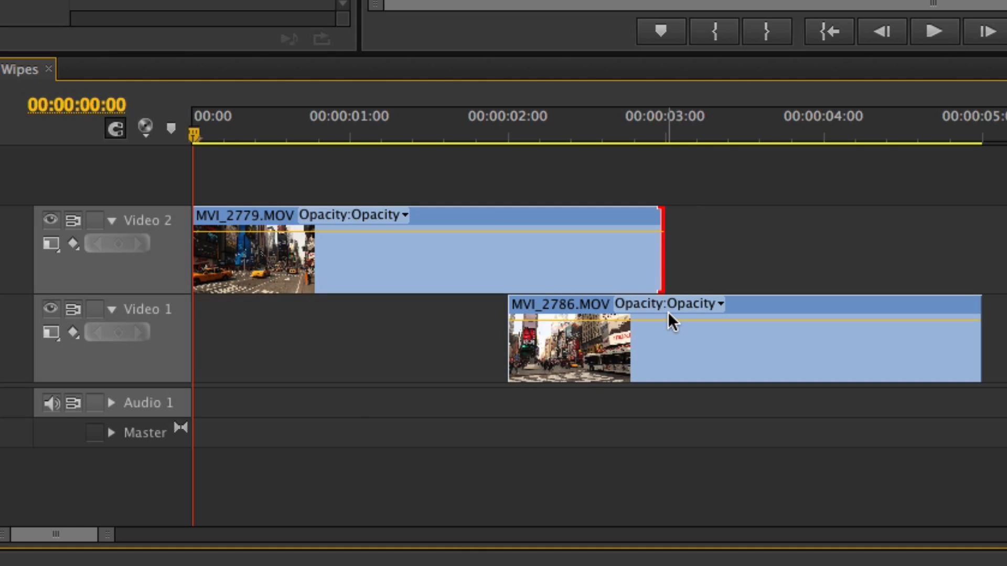
{"action": "mouse_move", "coordinate": [514, 268]}
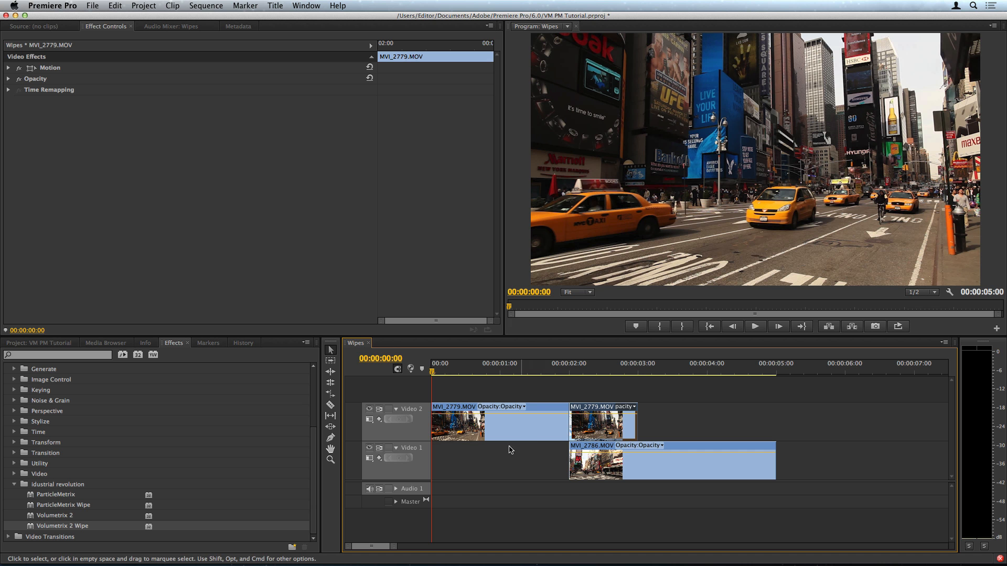
{"action": "mouse_move", "coordinate": [82, 509]}
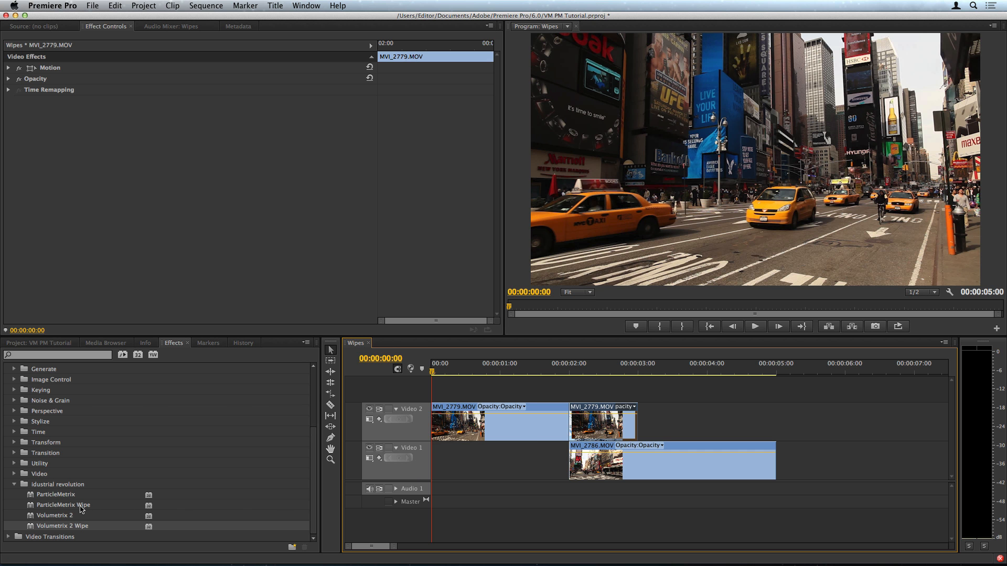
Step: Apply ParticleMetrix Wipe with manual, keyframed Transition Progress and Video 2 as transition layer
{"action": "double_click", "coordinate": [64, 505]}
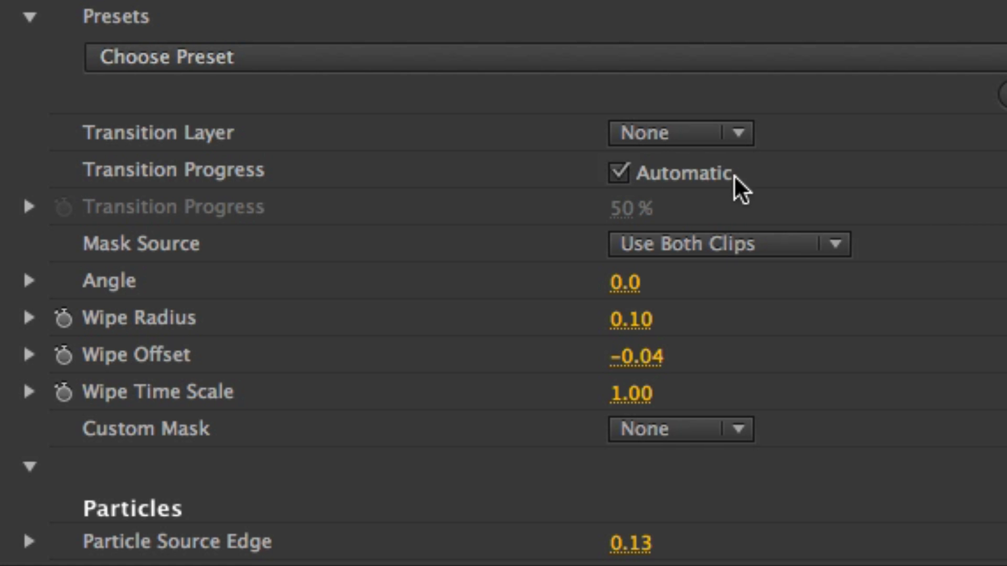
{"action": "mouse_move", "coordinate": [767, 186]}
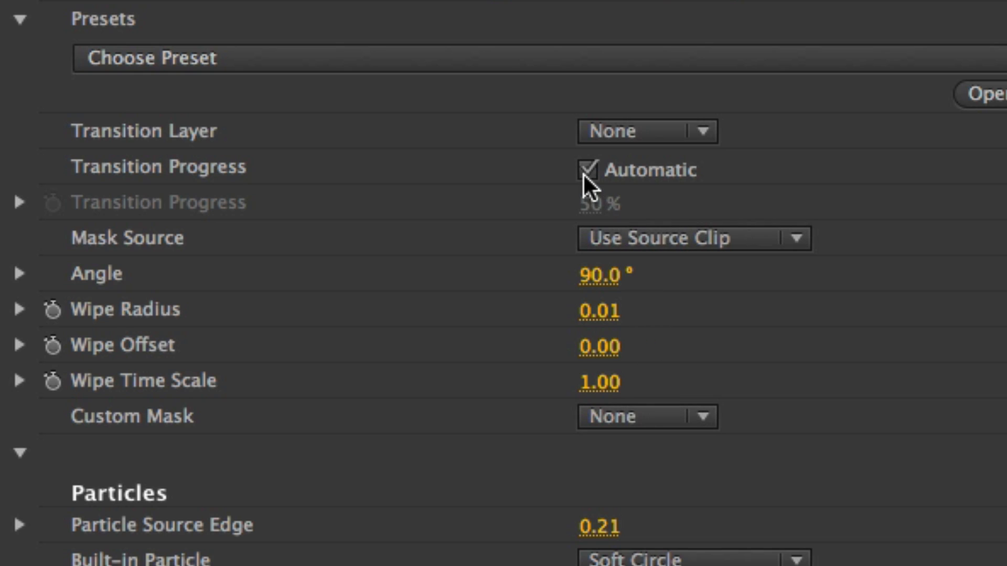
{"action": "left_click", "coordinate": [586, 169]}
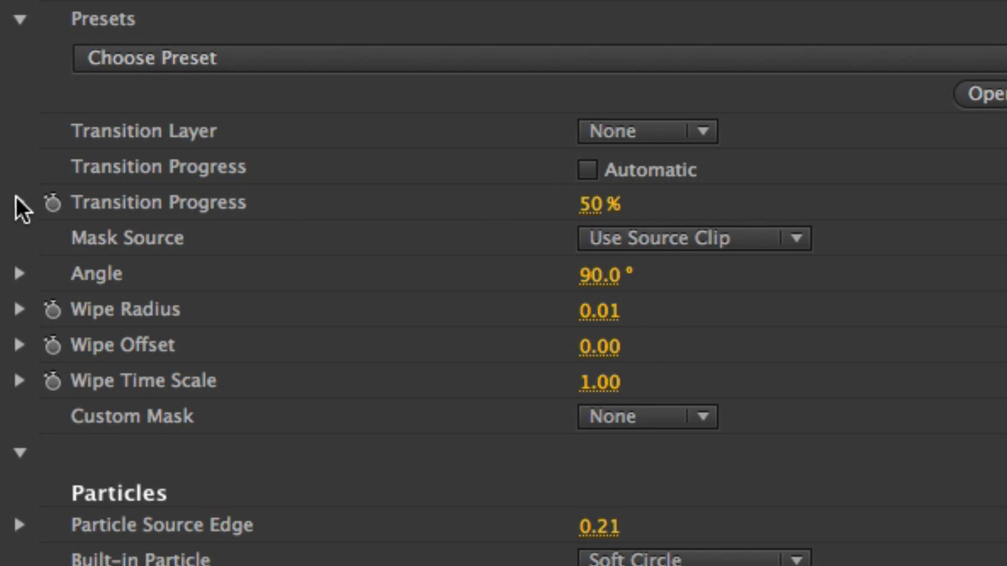
{"action": "left_click", "coordinate": [19, 203]}
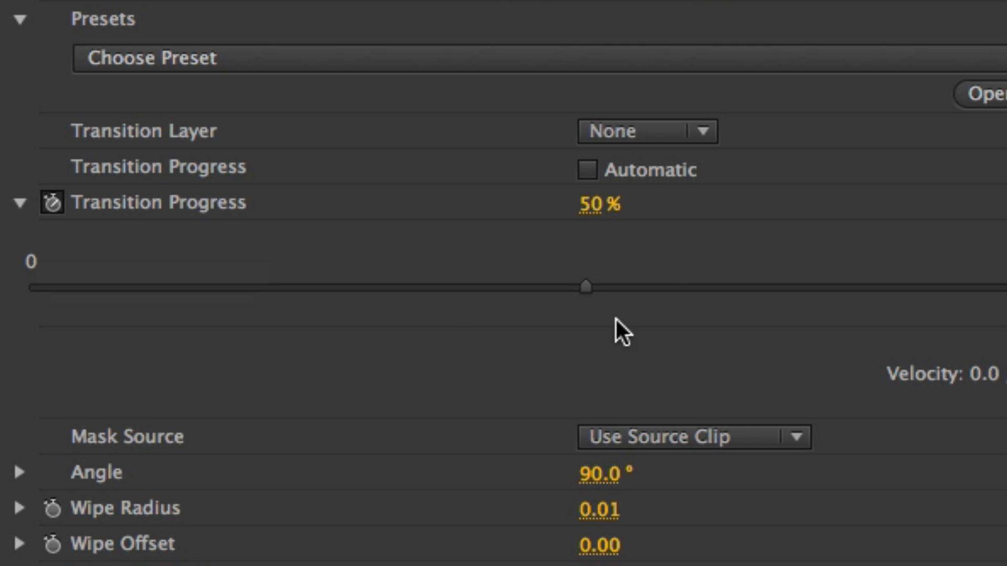
{"action": "left_click", "coordinate": [646, 131]}
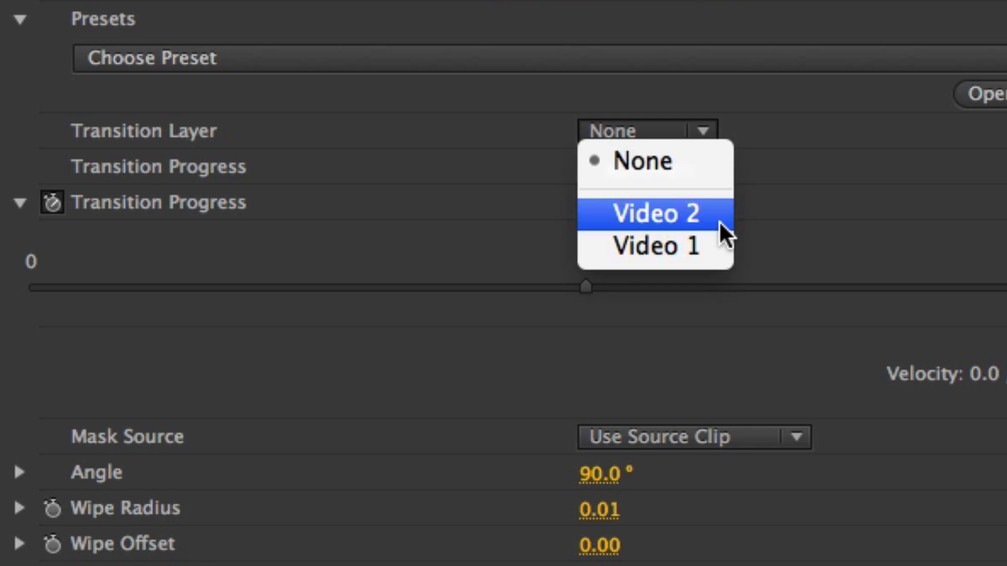
{"action": "mouse_move", "coordinate": [713, 202]}
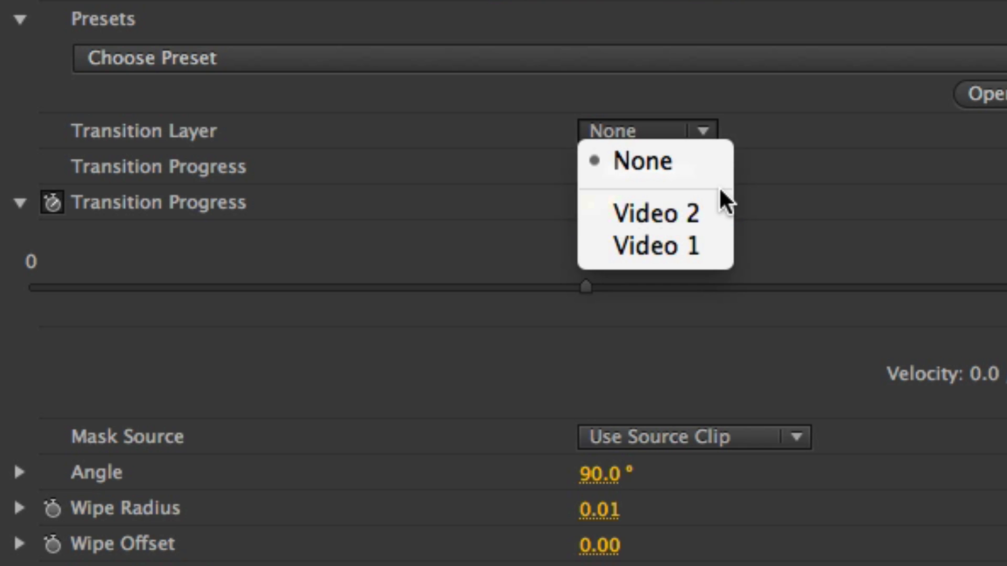
{"action": "left_click", "coordinate": [626, 161]}
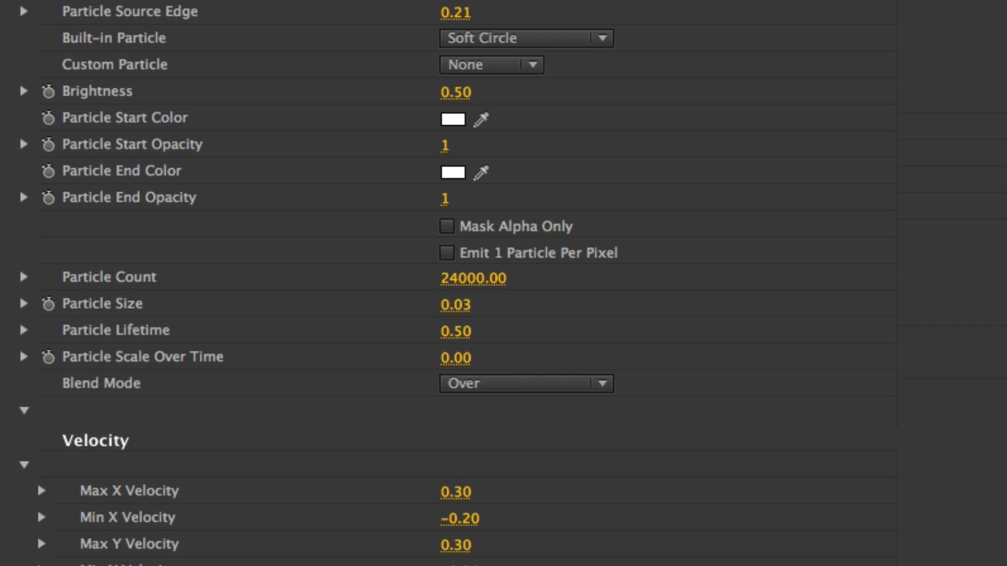
{"action": "scroll", "scroll_direction": "down", "scroll_amount": 3}
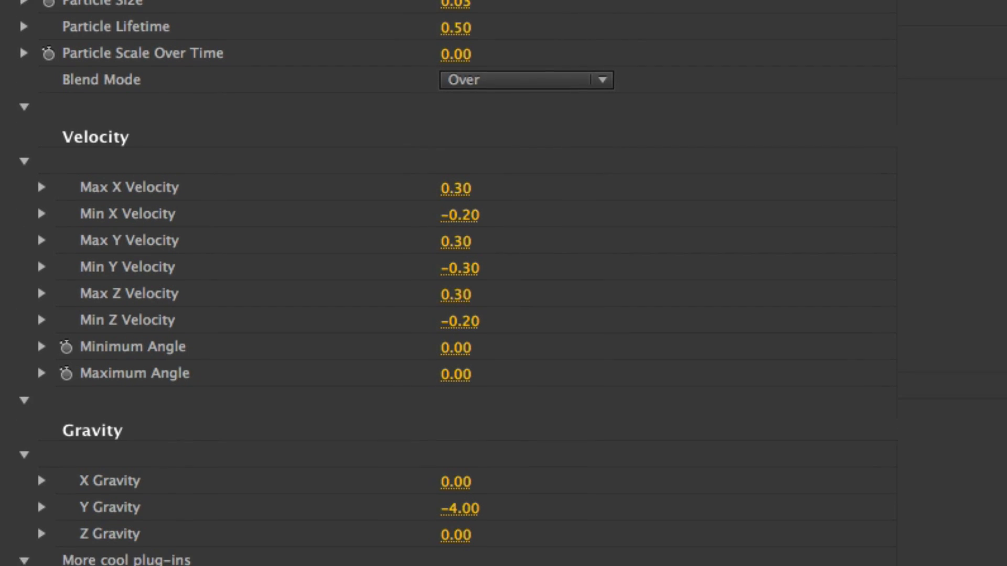